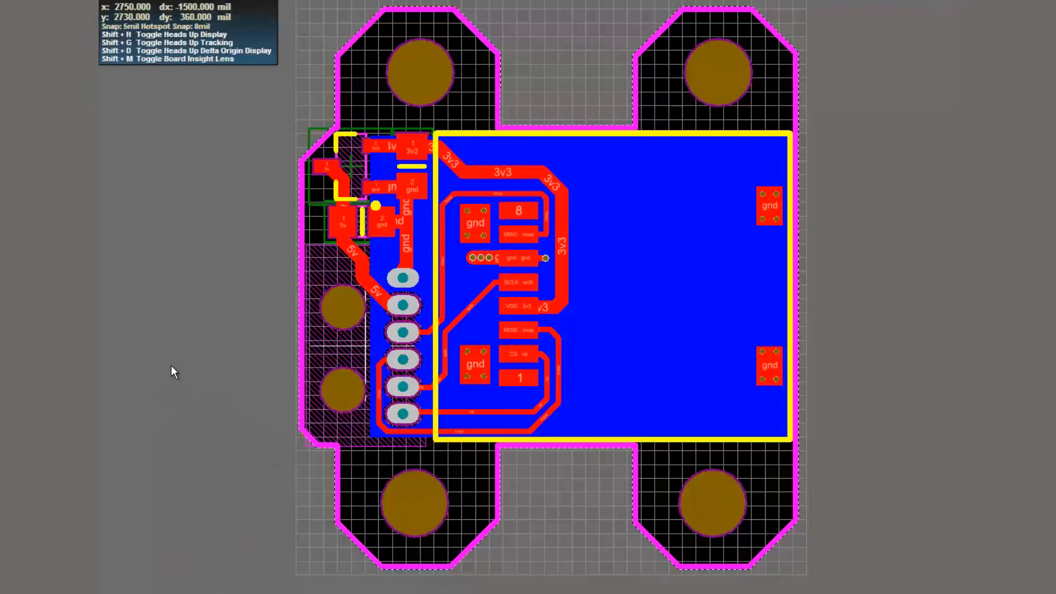
{"action": "mouse_move", "coordinate": [247, 394]}
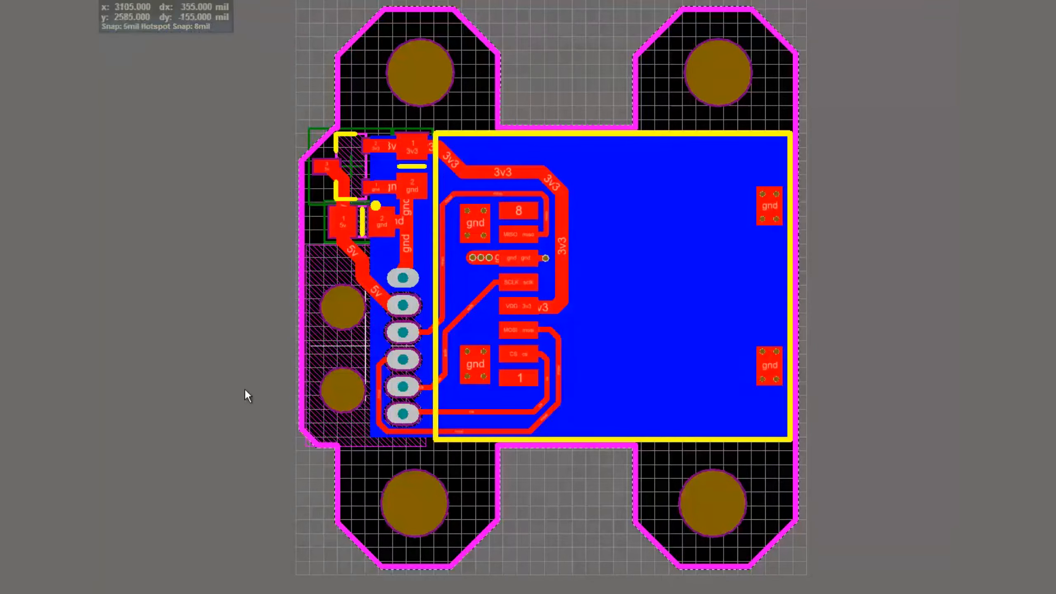
{"action": "mouse_move", "coordinate": [335, 395]}
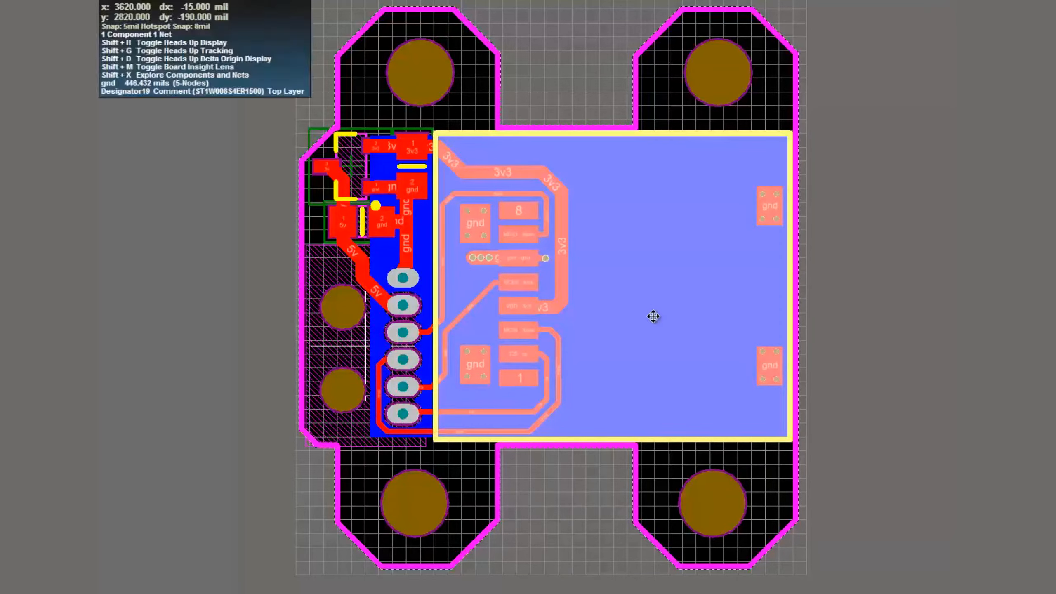
{"action": "mouse_move", "coordinate": [640, 274]}
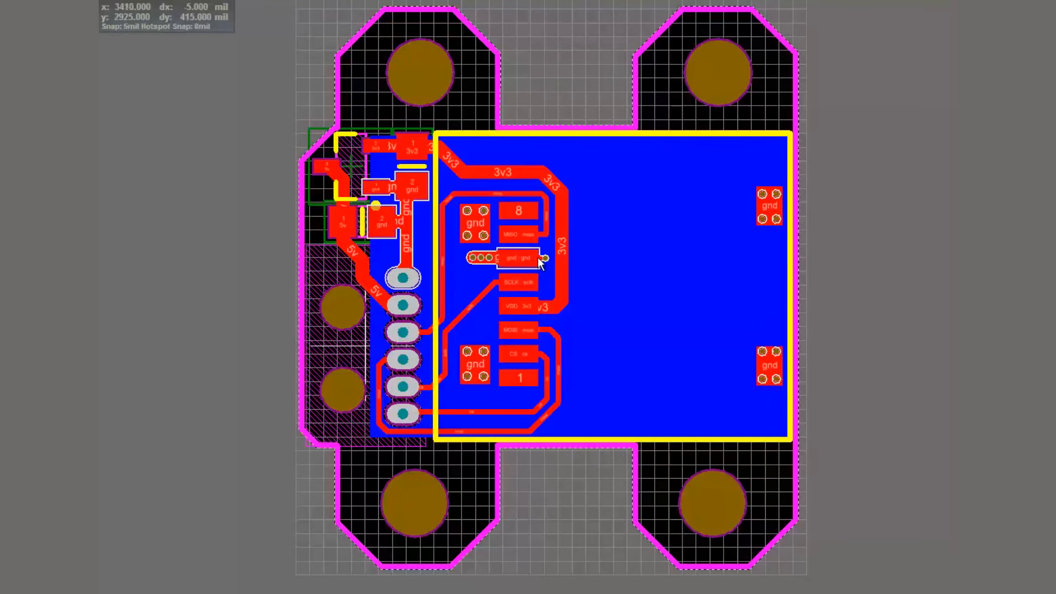
{"action": "mouse_move", "coordinate": [488, 262]}
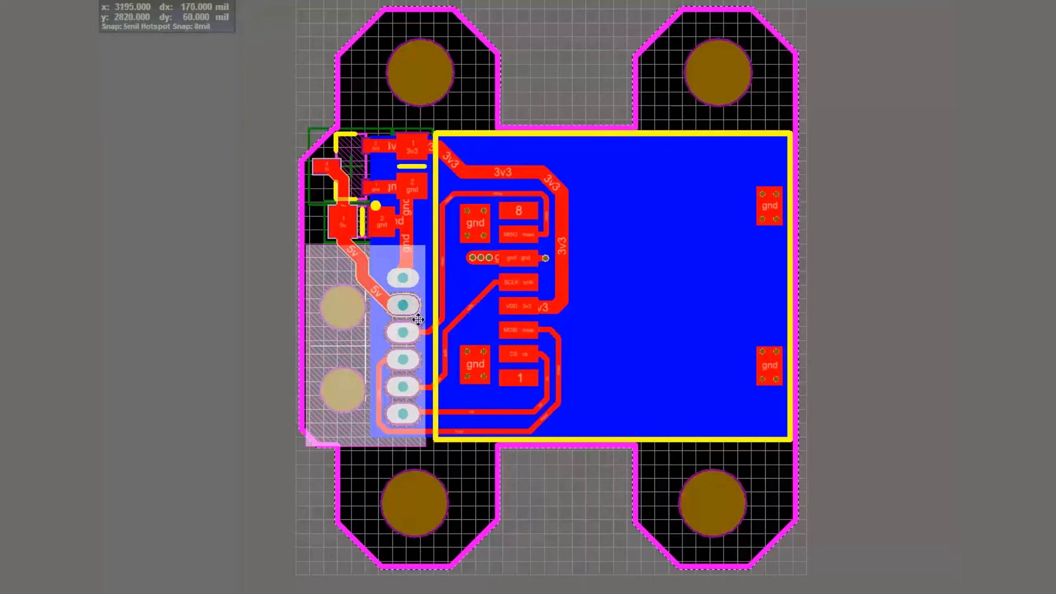
{"action": "mouse_move", "coordinate": [419, 310]}
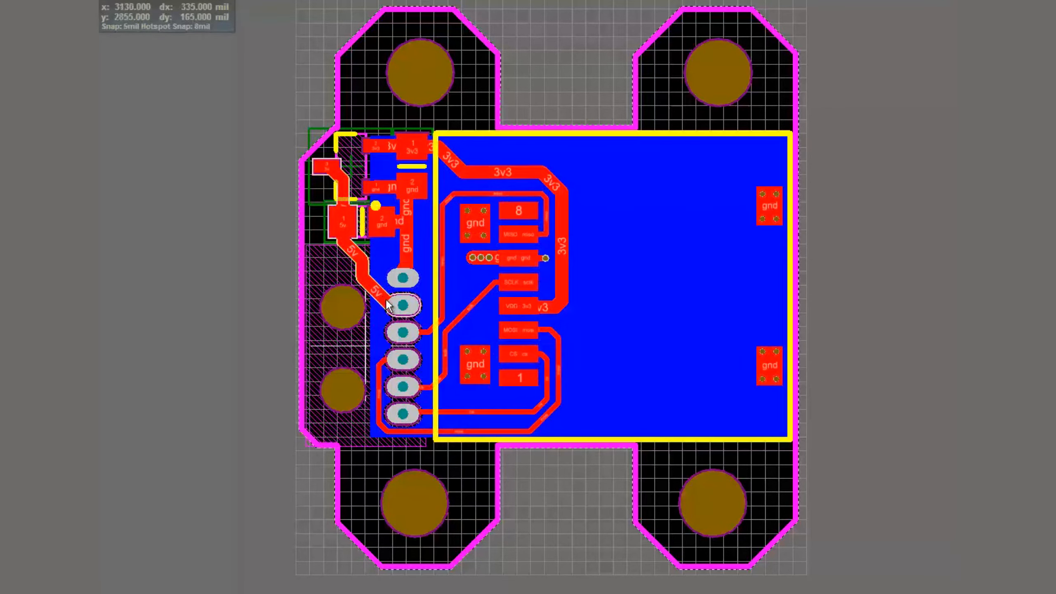
{"action": "mouse_move", "coordinate": [342, 231]}
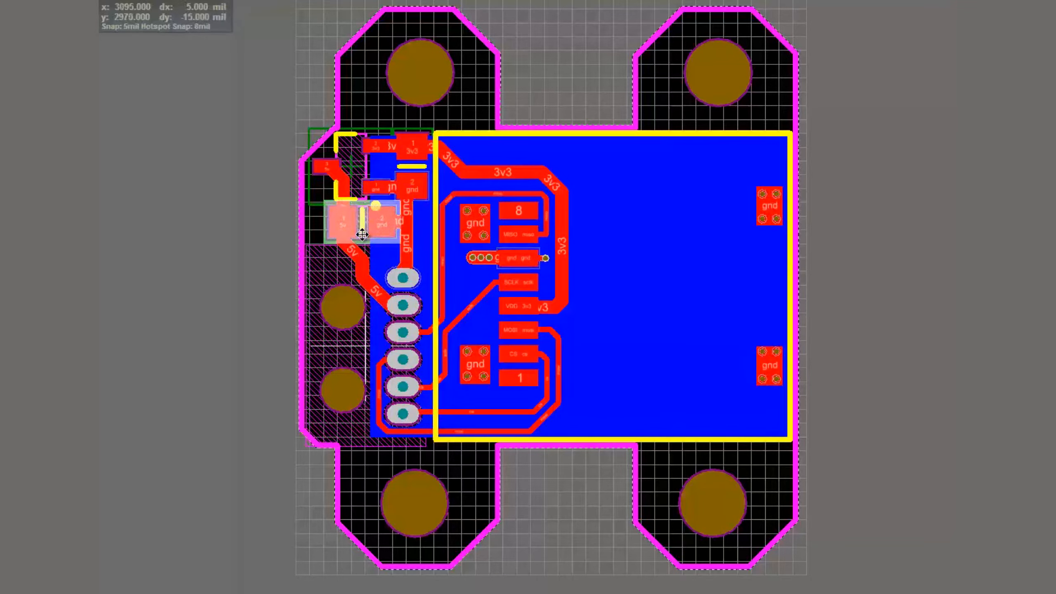
{"action": "mouse_move", "coordinate": [355, 171]}
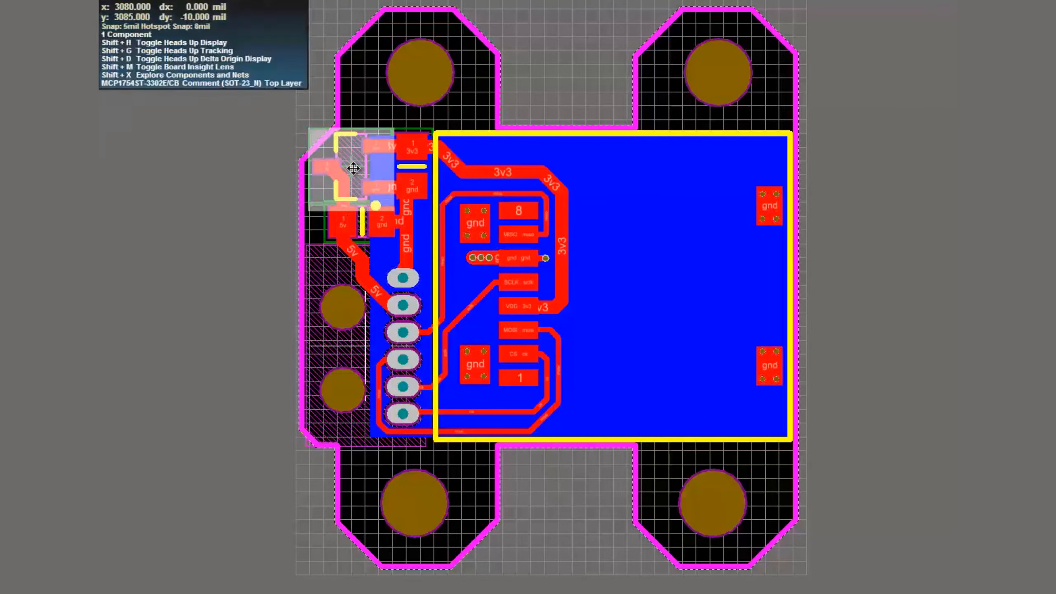
{"action": "mouse_move", "coordinate": [338, 189]}
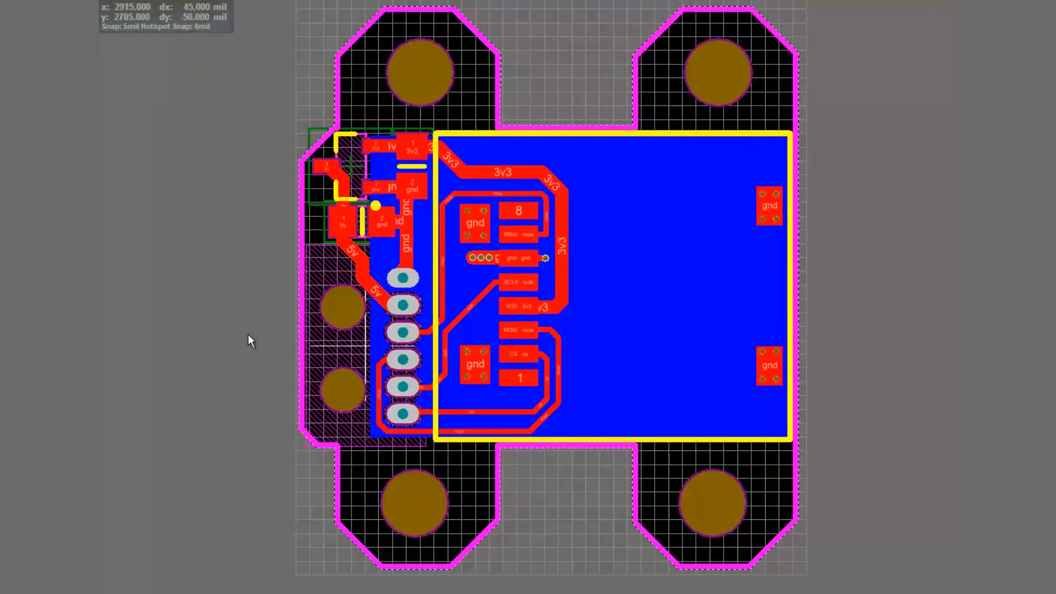
Step: Switch the raceflight fork on GitHub to the KKNGF4_Rev2_RC12_SDCard branch
{"action": "left_click", "coordinate": [342, 392]}
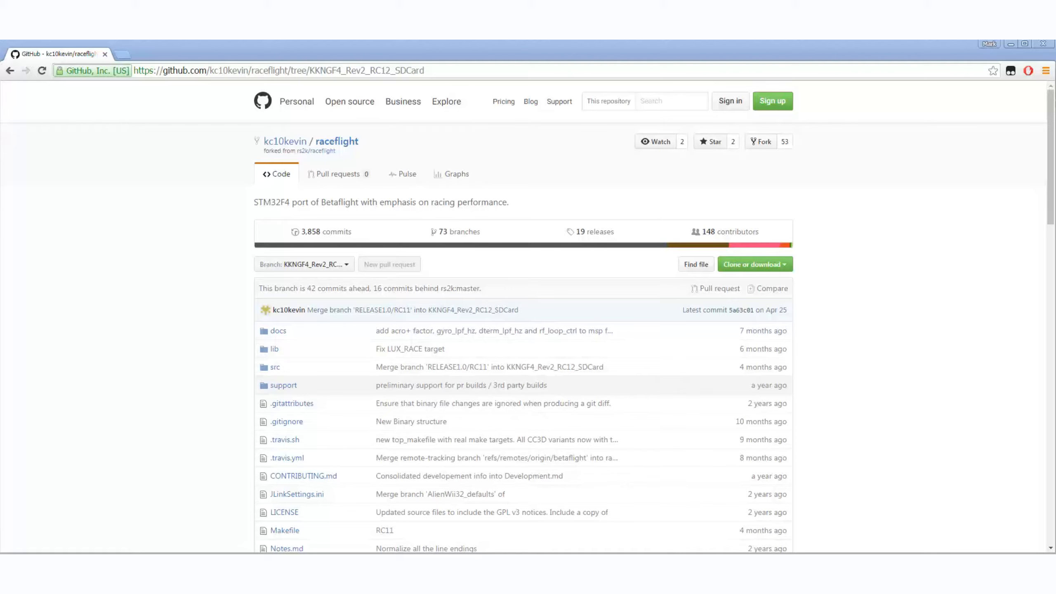
{"action": "mouse_move", "coordinate": [45, 301]}
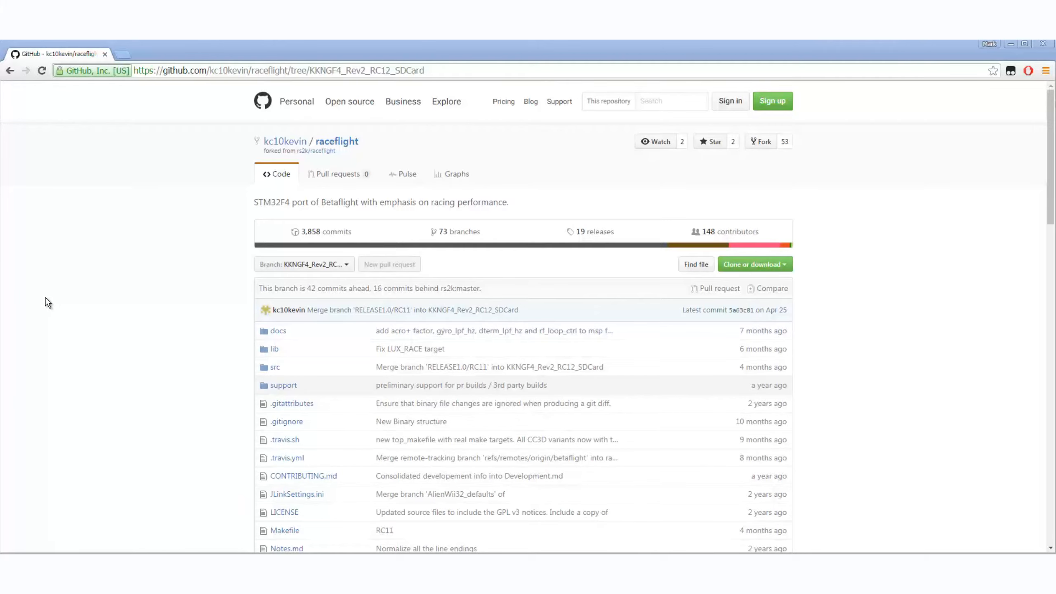
{"action": "mouse_move", "coordinate": [138, 218]}
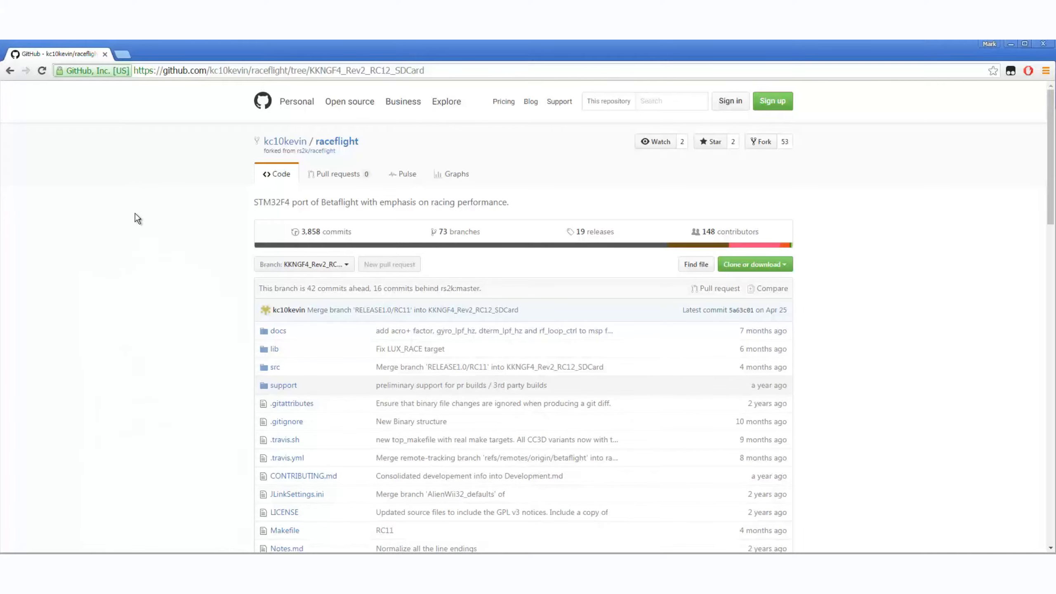
{"action": "mouse_move", "coordinate": [227, 143]}
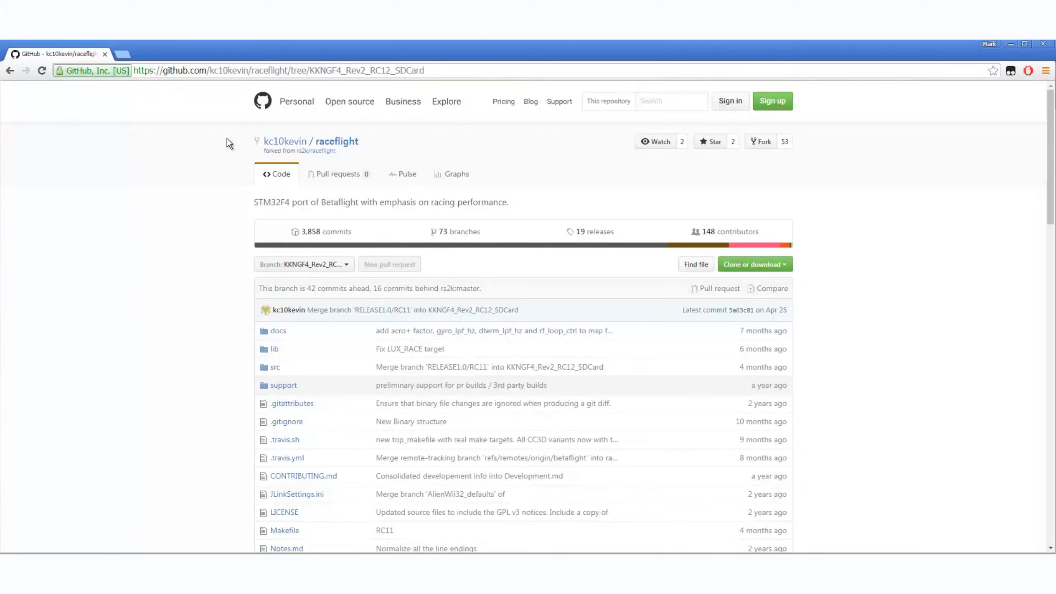
{"action": "mouse_move", "coordinate": [187, 298]}
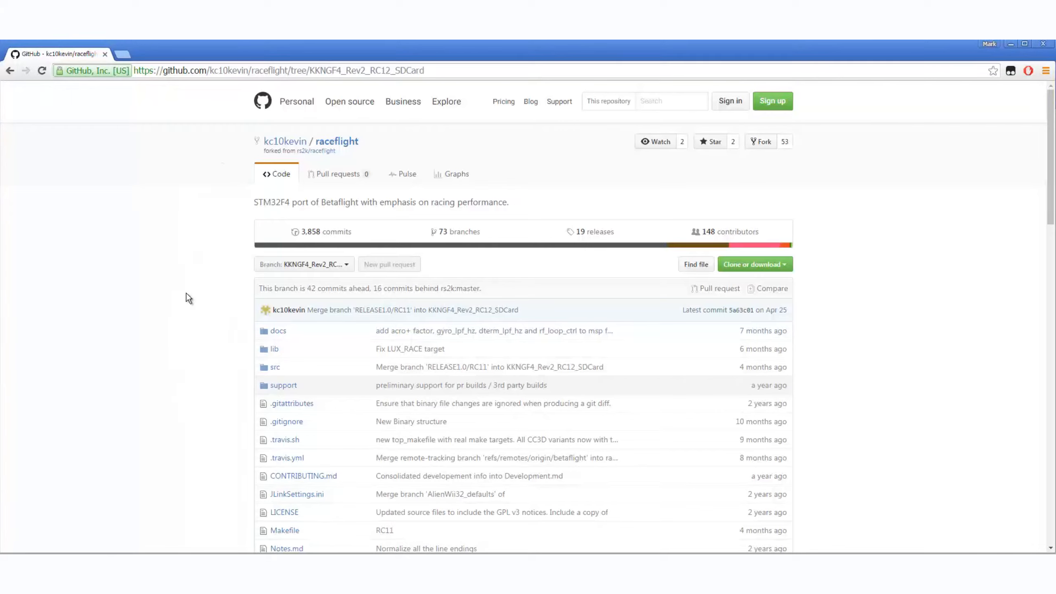
{"action": "mouse_move", "coordinate": [212, 218]}
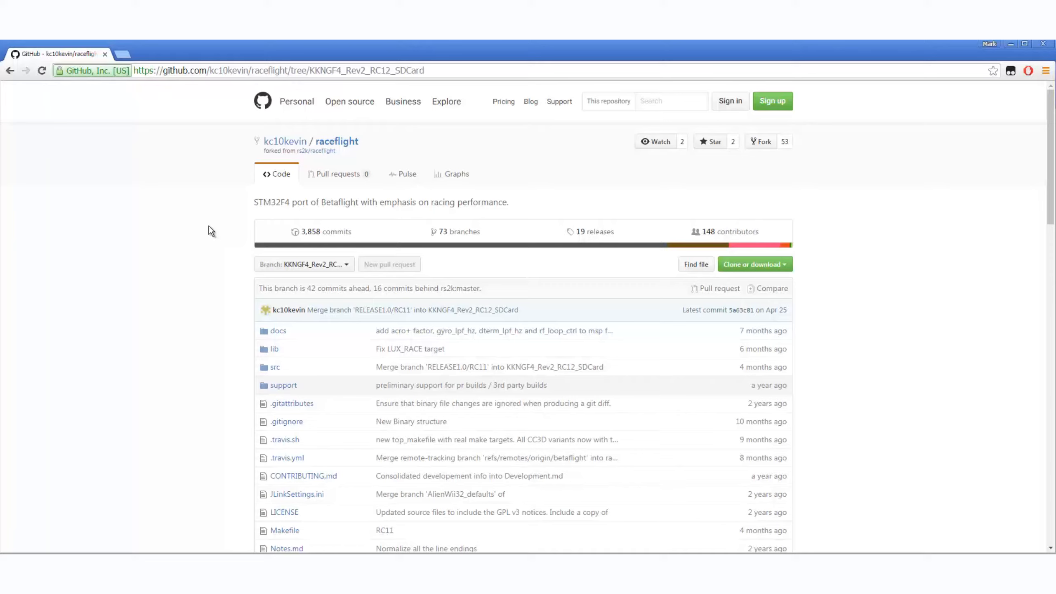
{"action": "mouse_move", "coordinate": [153, 445]}
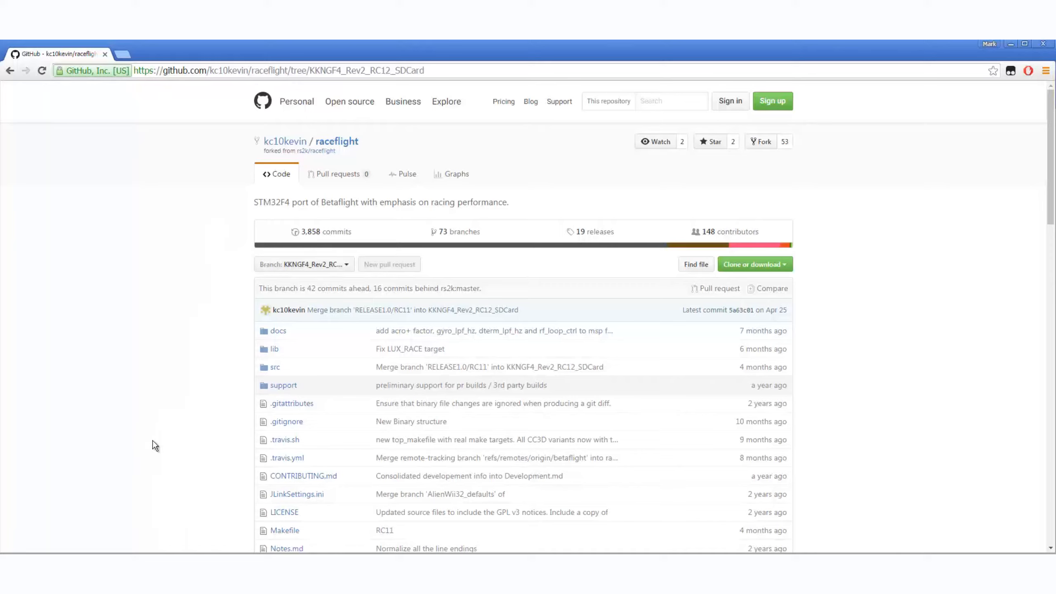
{"action": "mouse_move", "coordinate": [106, 381]}
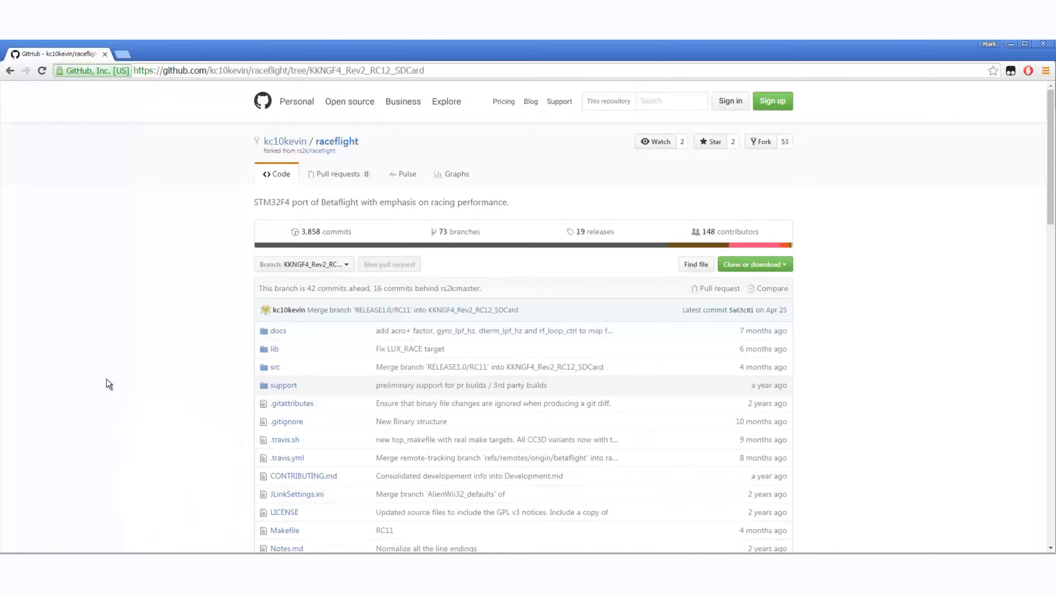
{"action": "scroll", "scroll_direction": "down", "scroll_amount": 3}
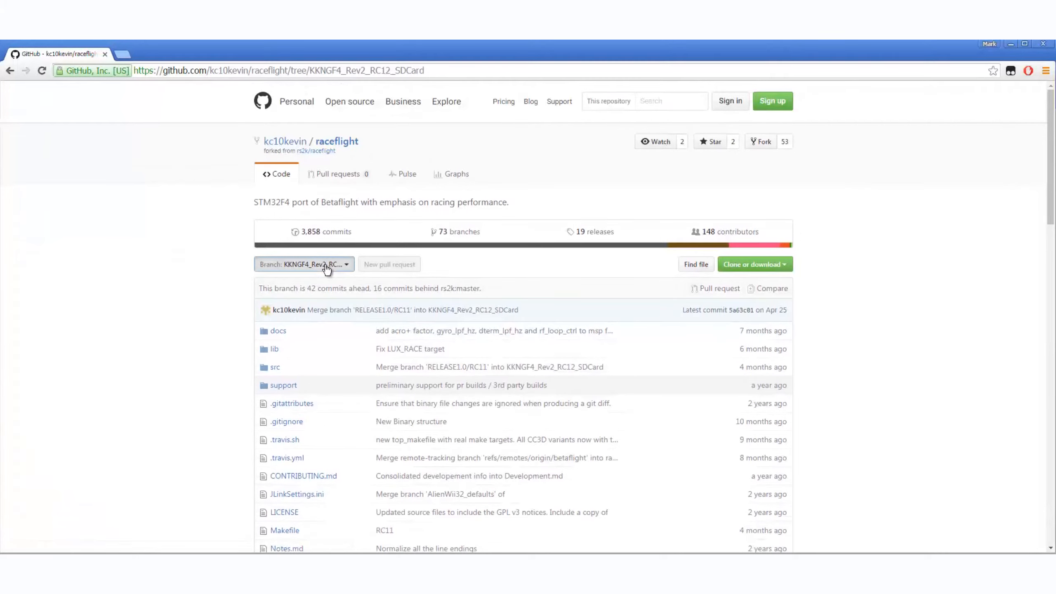
{"action": "left_click", "coordinate": [305, 264]}
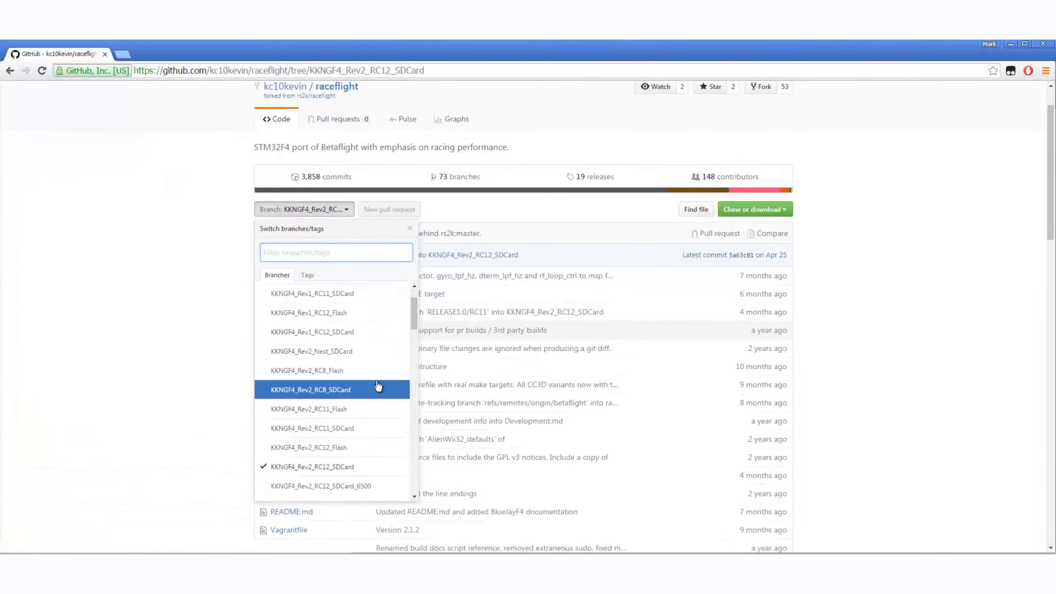
{"action": "scroll", "scroll_direction": "down", "scroll_amount": 3}
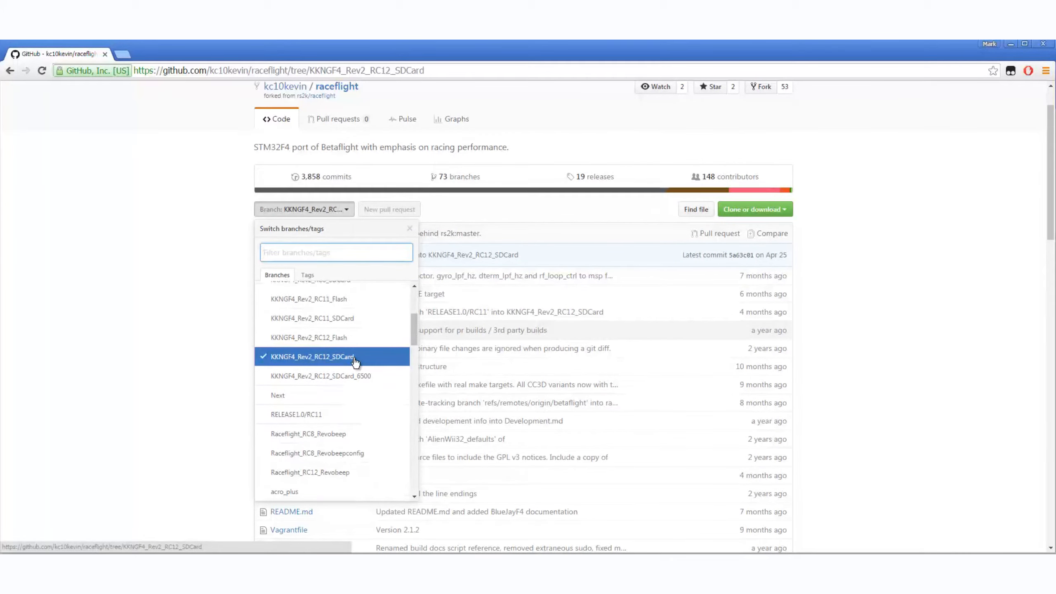
{"action": "left_click", "coordinate": [311, 356]}
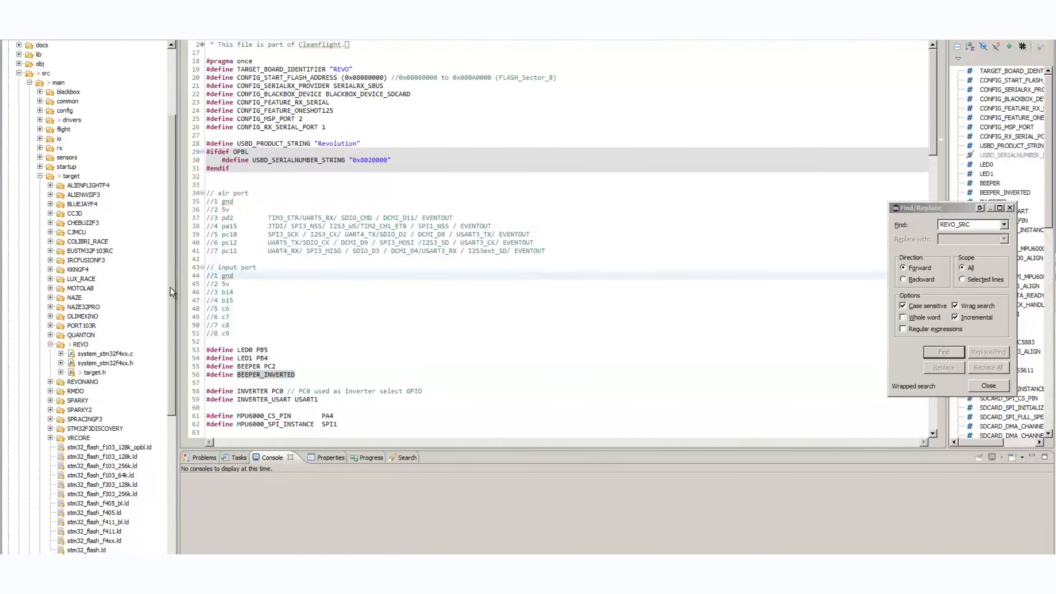
Step: Scroll through REVO target.h to the air-port and input-port pin comment blocks
{"action": "scroll", "scroll_direction": "down", "scroll_amount": 3}
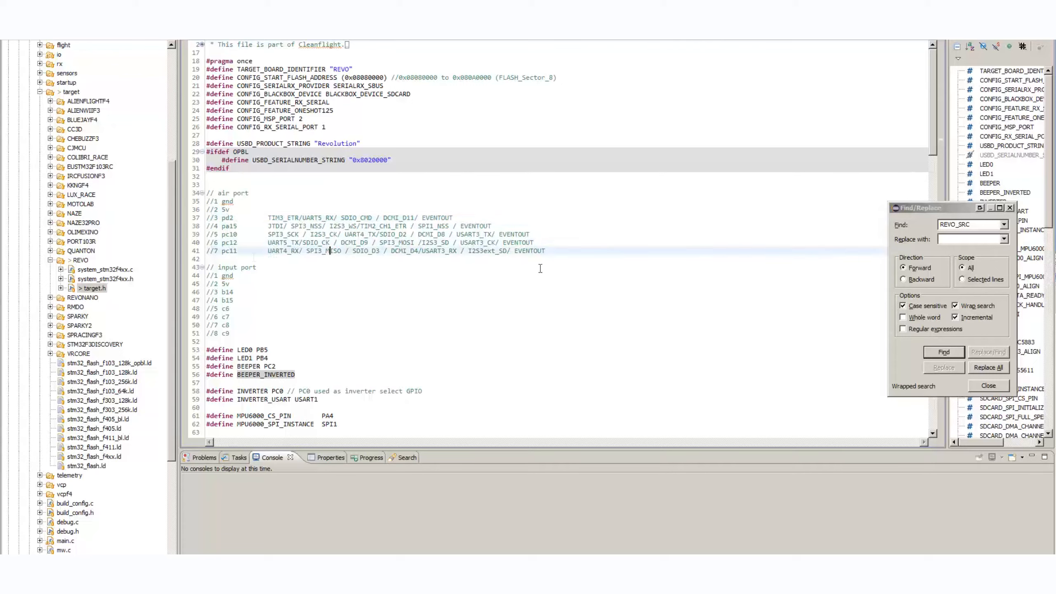
{"action": "scroll", "scroll_direction": "down", "scroll_amount": 3}
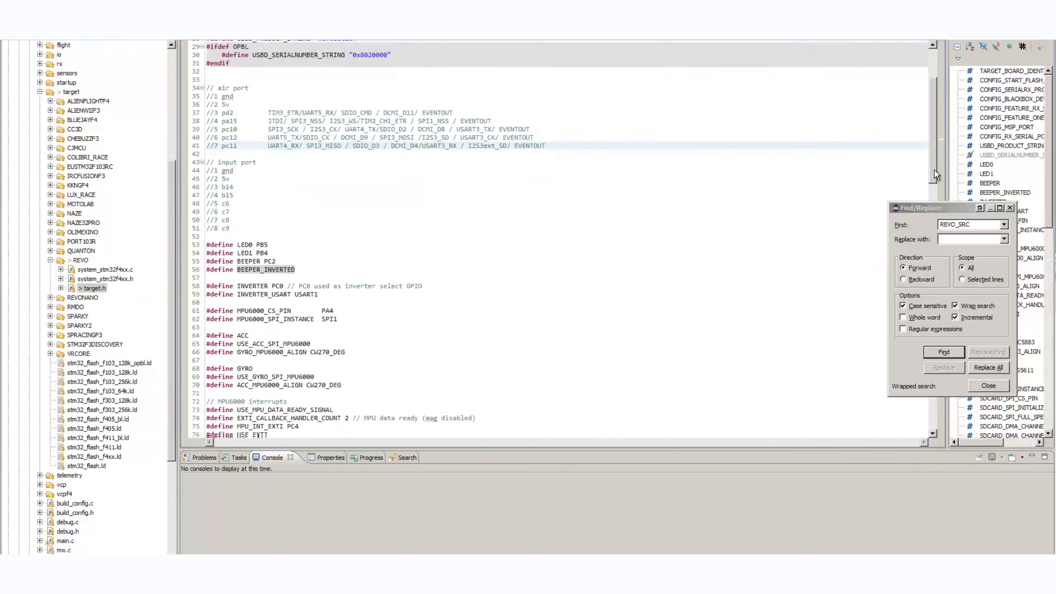
{"action": "scroll", "scroll_direction": "down", "scroll_amount": 3}
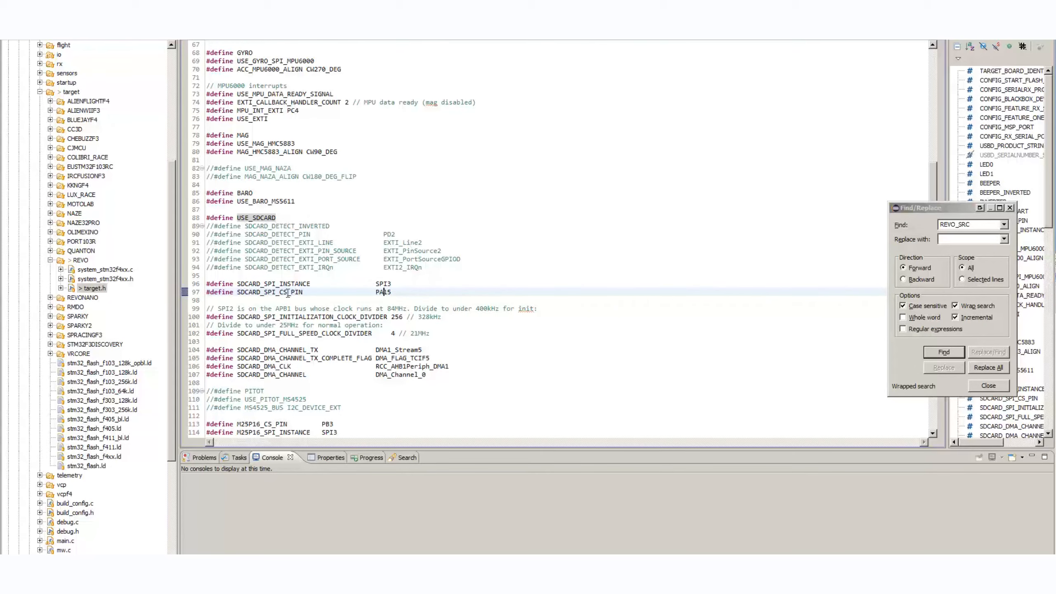
{"action": "scroll", "scroll_direction": "down", "scroll_amount": 3}
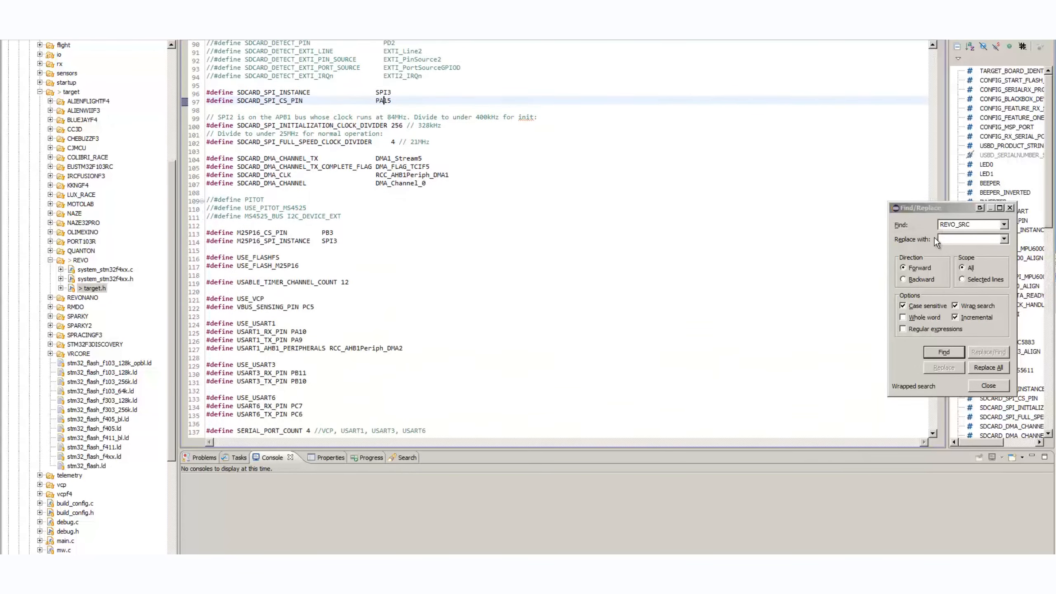
{"action": "scroll", "scroll_direction": "down", "scroll_amount": 3}
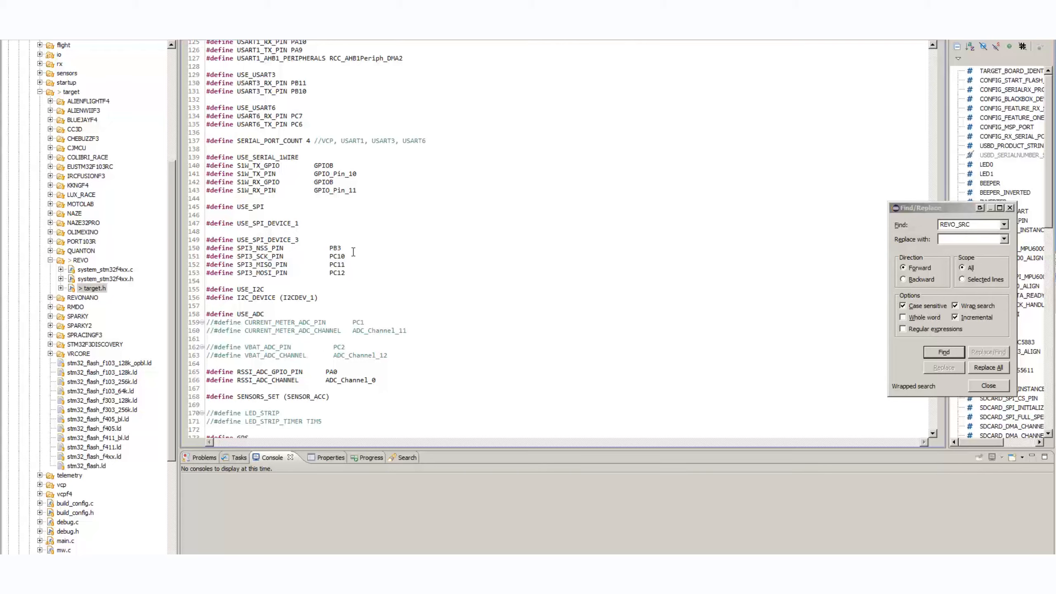
{"action": "left_click", "coordinate": [271, 256]}
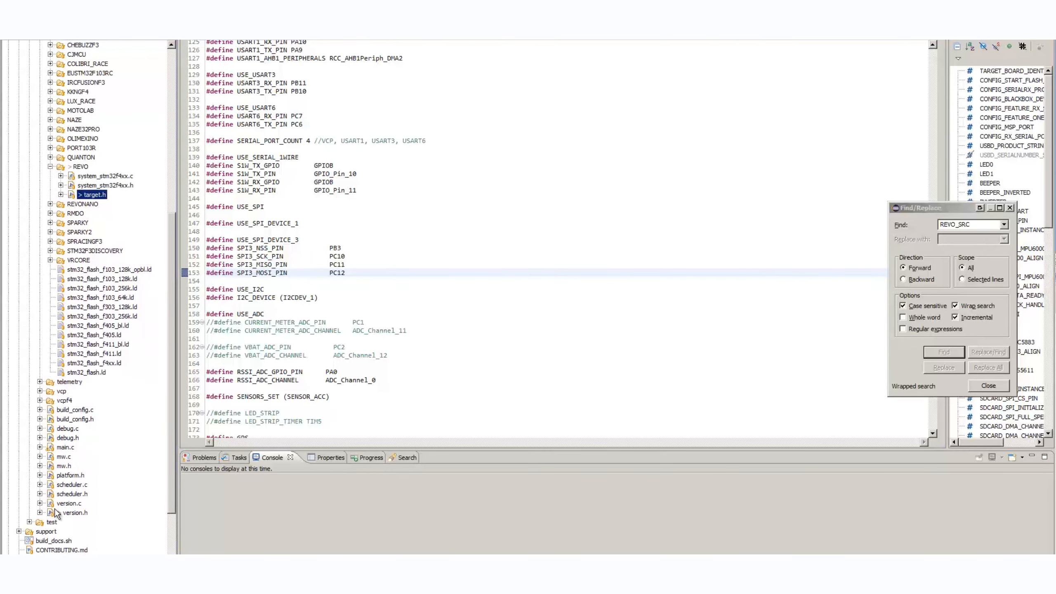
Step: Scroll the Makefile down to the target groups, including SDCARD_TARGETS with REVO
{"action": "scroll", "scroll_direction": "down", "scroll_amount": 3}
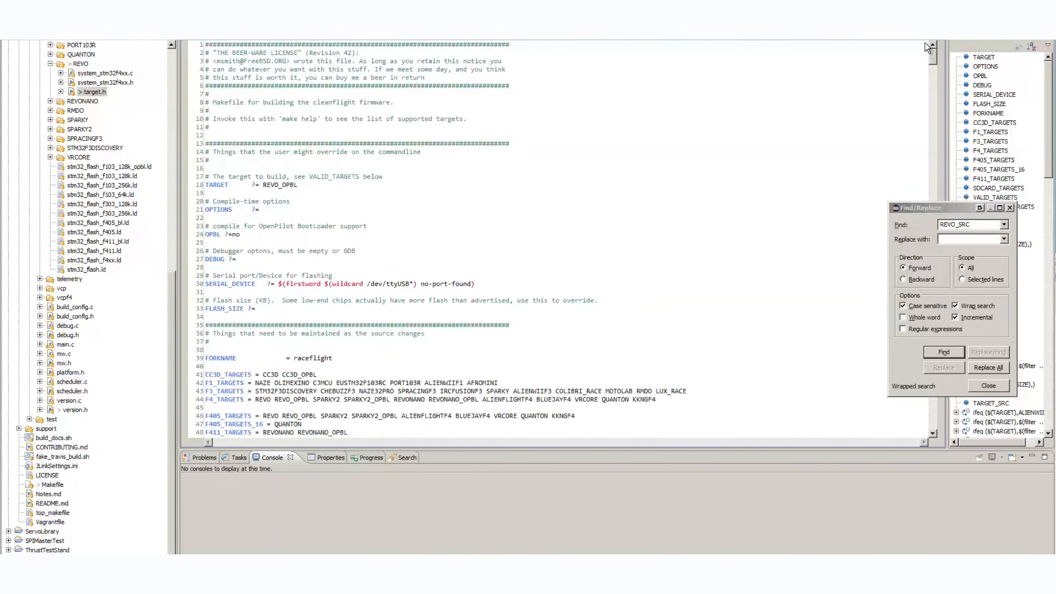
{"action": "scroll", "scroll_direction": "down", "scroll_amount": 3}
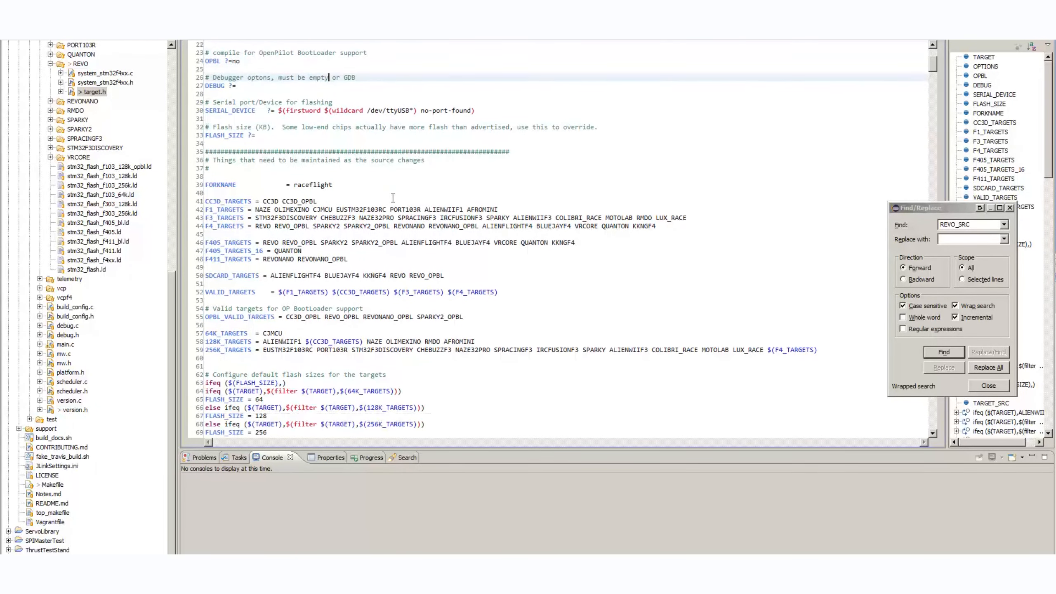
{"action": "scroll", "scroll_direction": "down", "scroll_amount": 3}
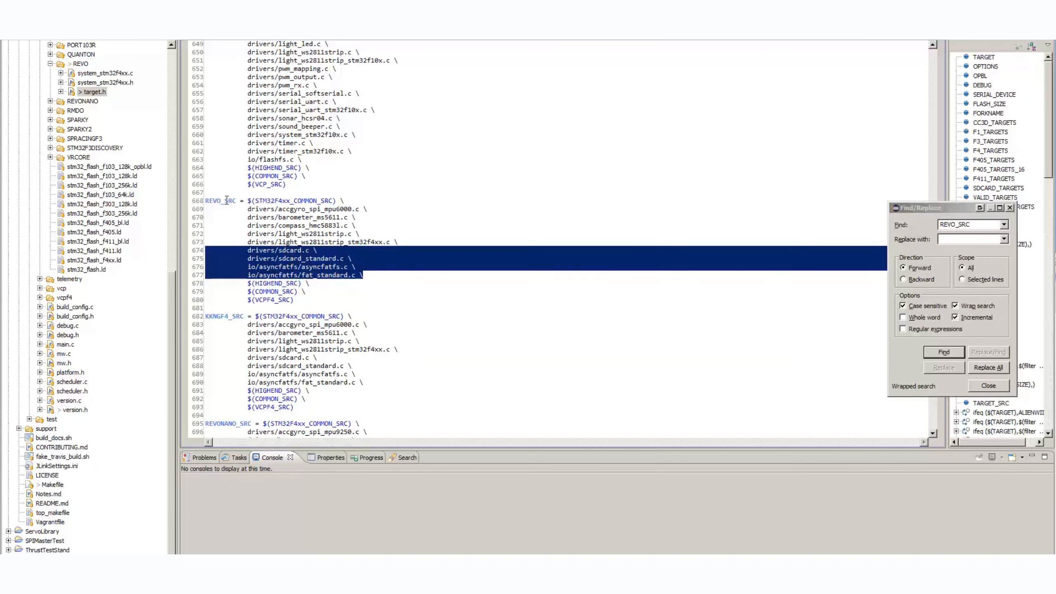
Step: Scroll to REVO_SRC and deselect the added sdcard and asyncfatfs source lines
{"action": "scroll", "scroll_direction": "down", "scroll_amount": 3}
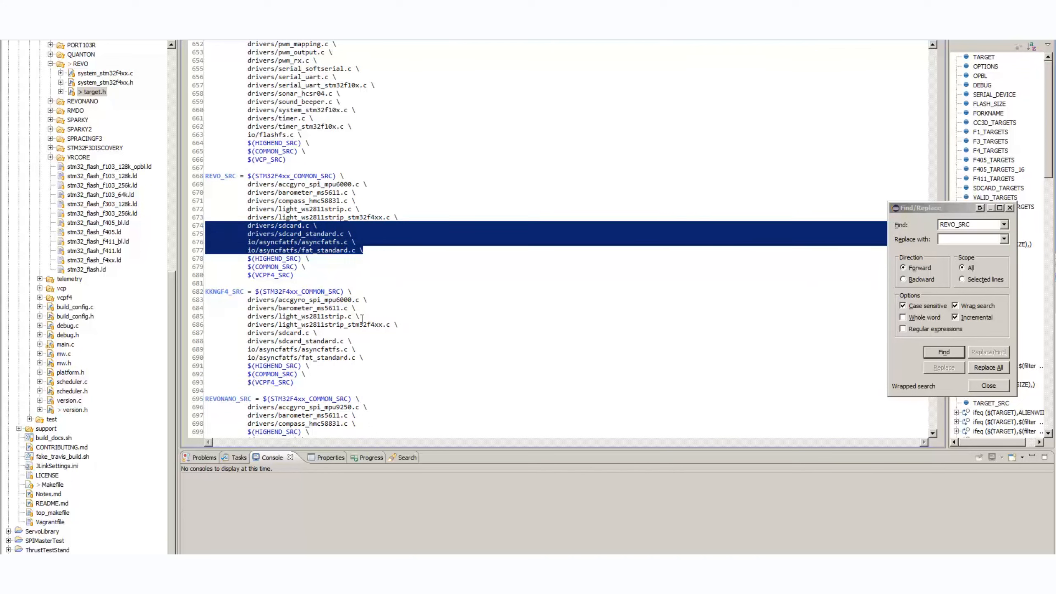
{"action": "mouse_move", "coordinate": [570, 269]}
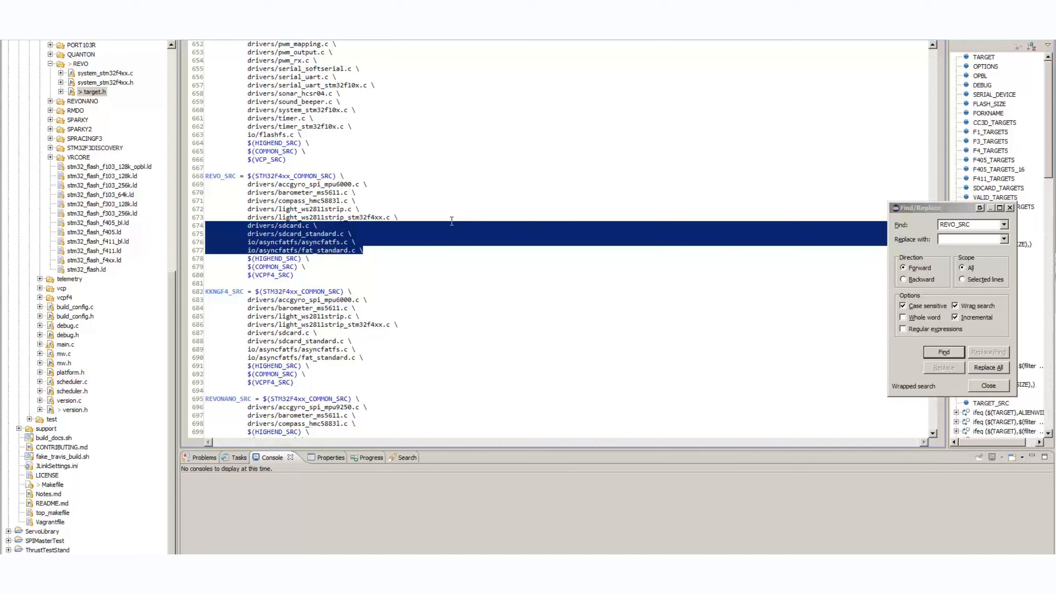
{"action": "left_click", "coordinate": [452, 217]}
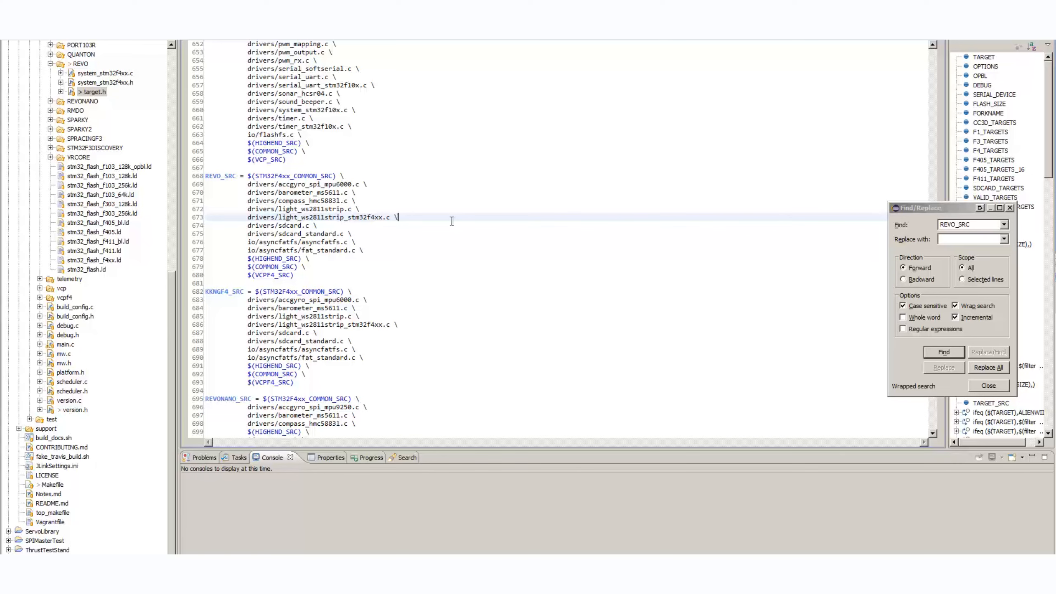
{"action": "mouse_move", "coordinate": [418, 266]}
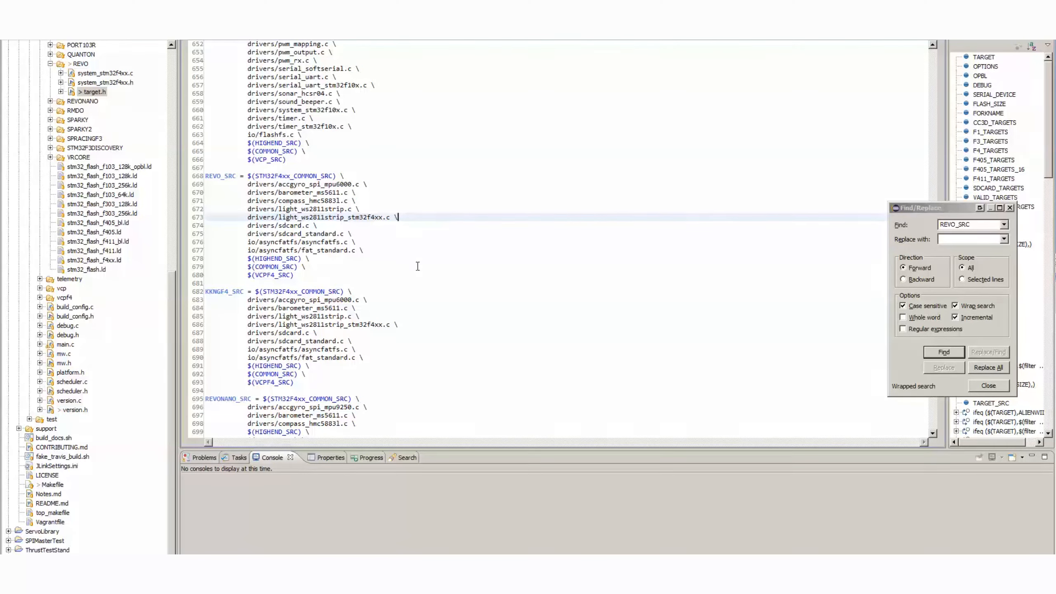